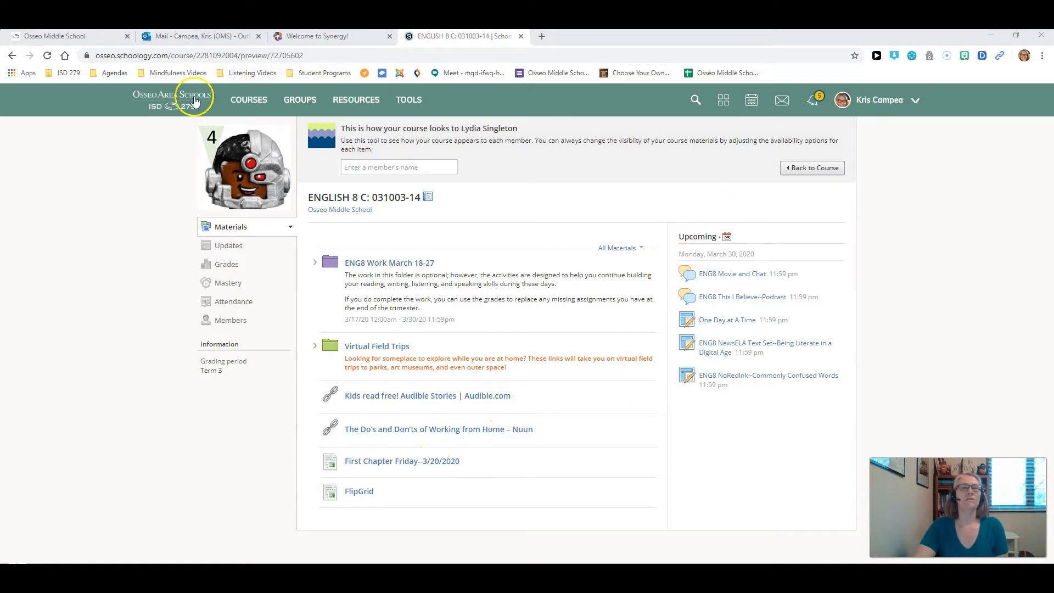
{"action": "mouse_move", "coordinate": [561, 345]}
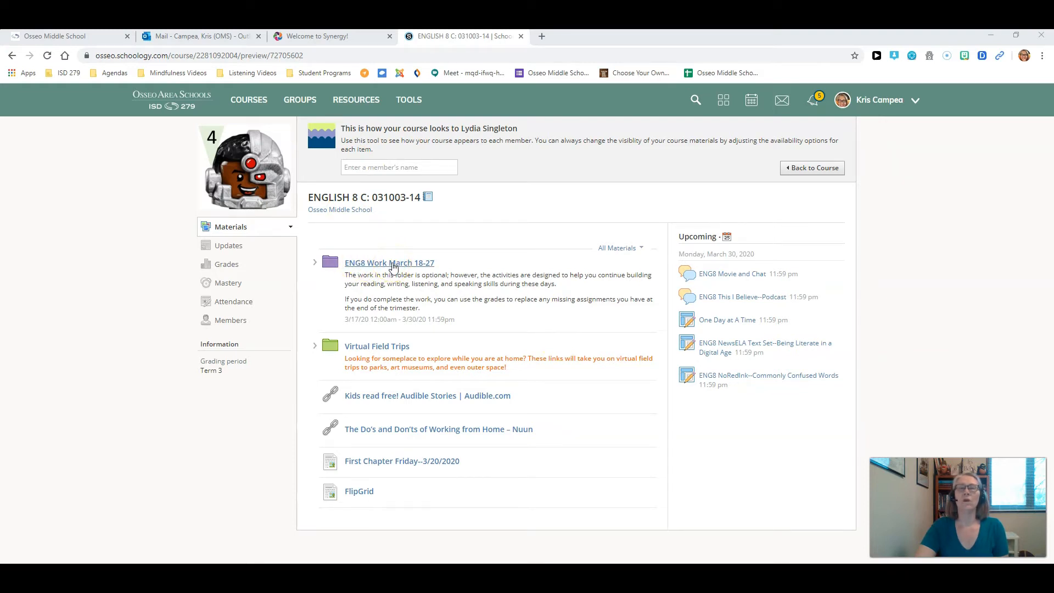
Open the 'ENG8 Work March 18-27' folder and its 'Writing an Email' assignment.
{"action": "left_click", "coordinate": [390, 262]}
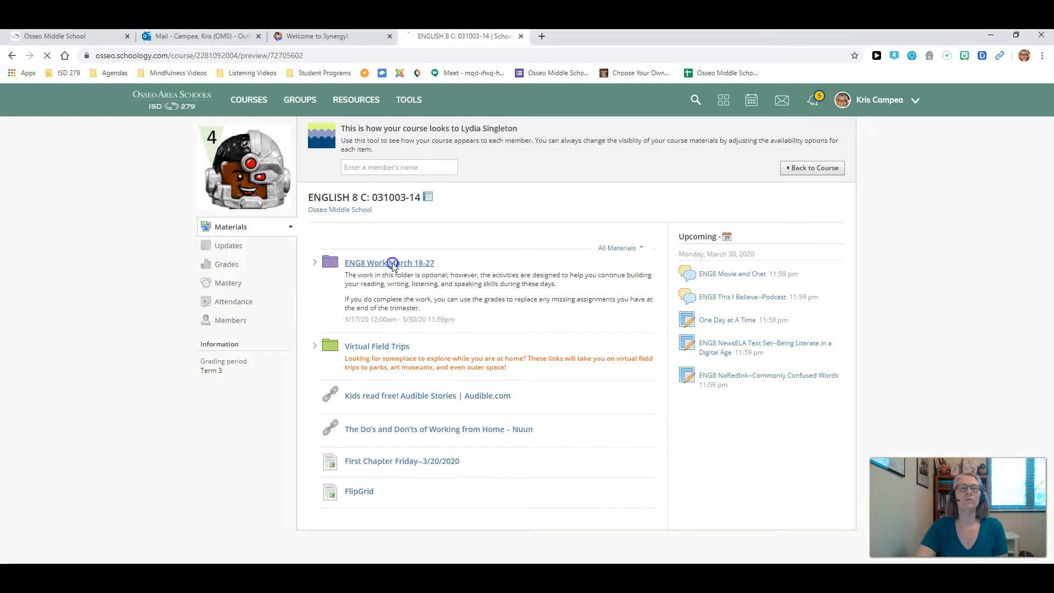
{"action": "left_click", "coordinate": [388, 263]}
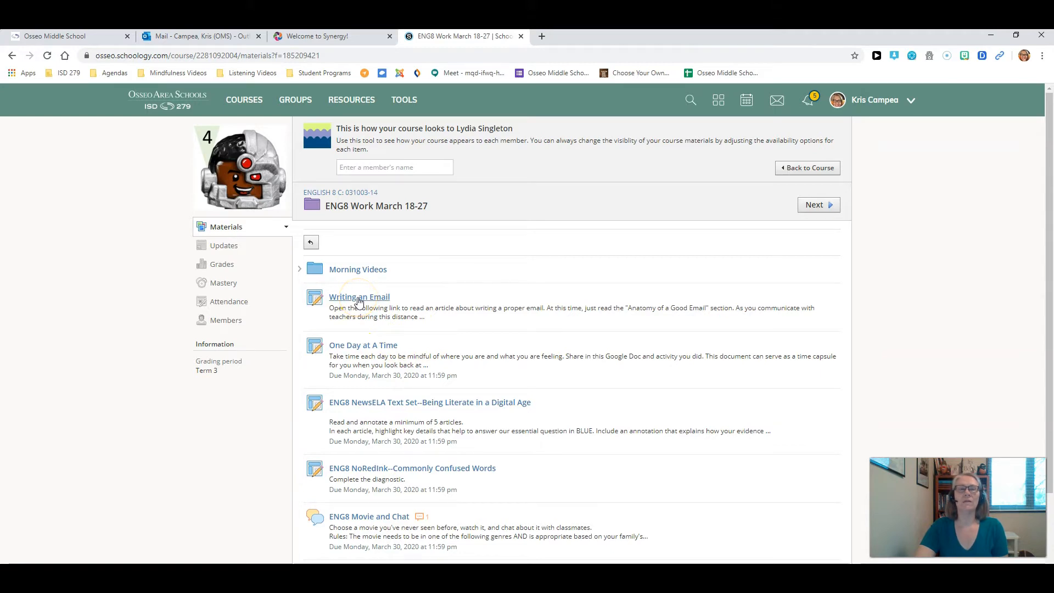
{"action": "left_click", "coordinate": [359, 297]}
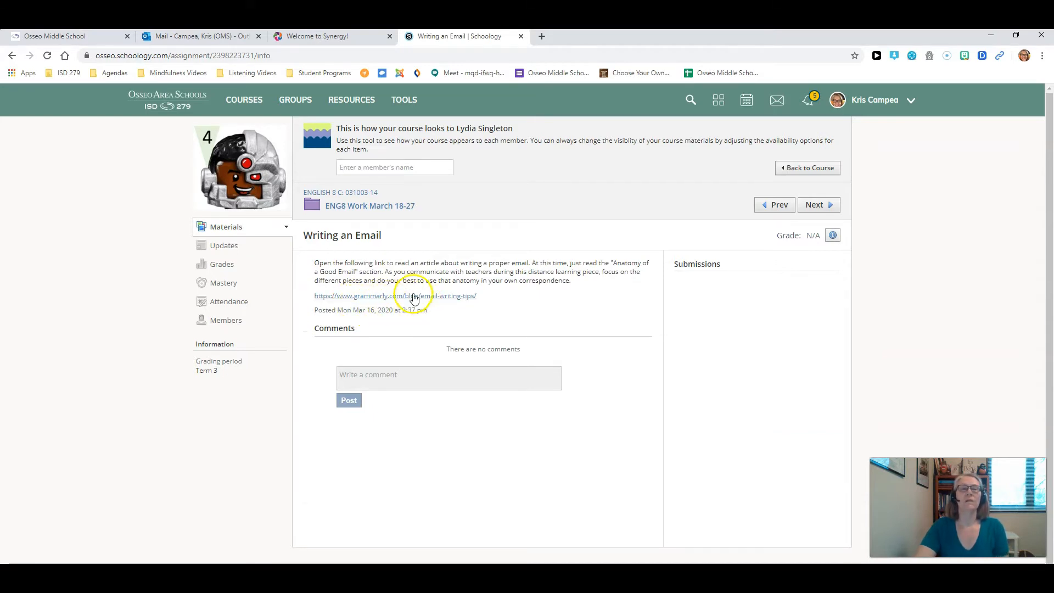
Read the linked Grammarly email article through its anatomy sections, then return to the assignment tab.
{"action": "left_click", "coordinate": [394, 296]}
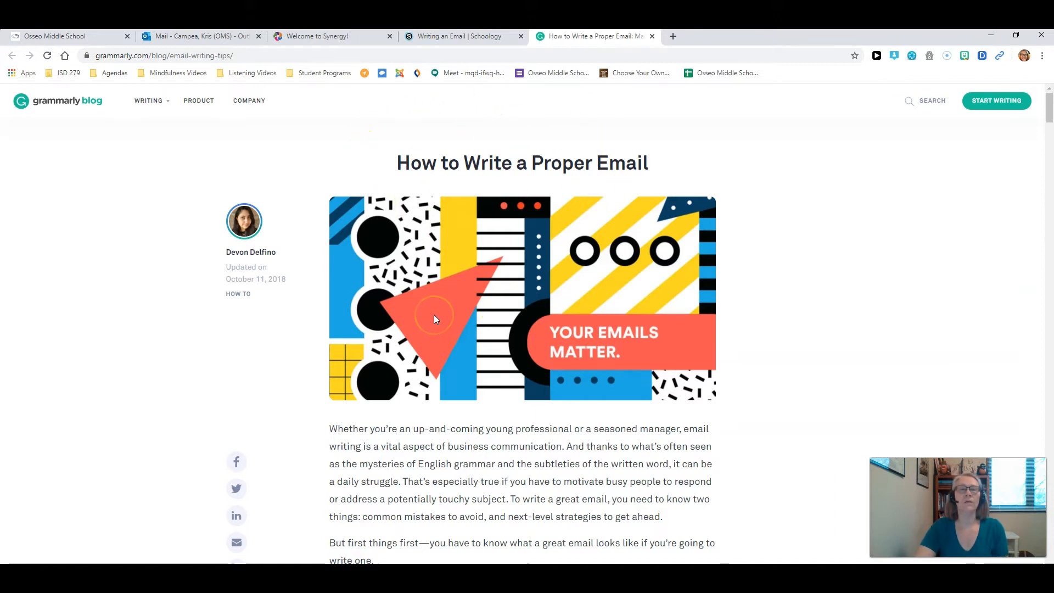
{"action": "scroll", "scroll_direction": "down", "scroll_amount": 3}
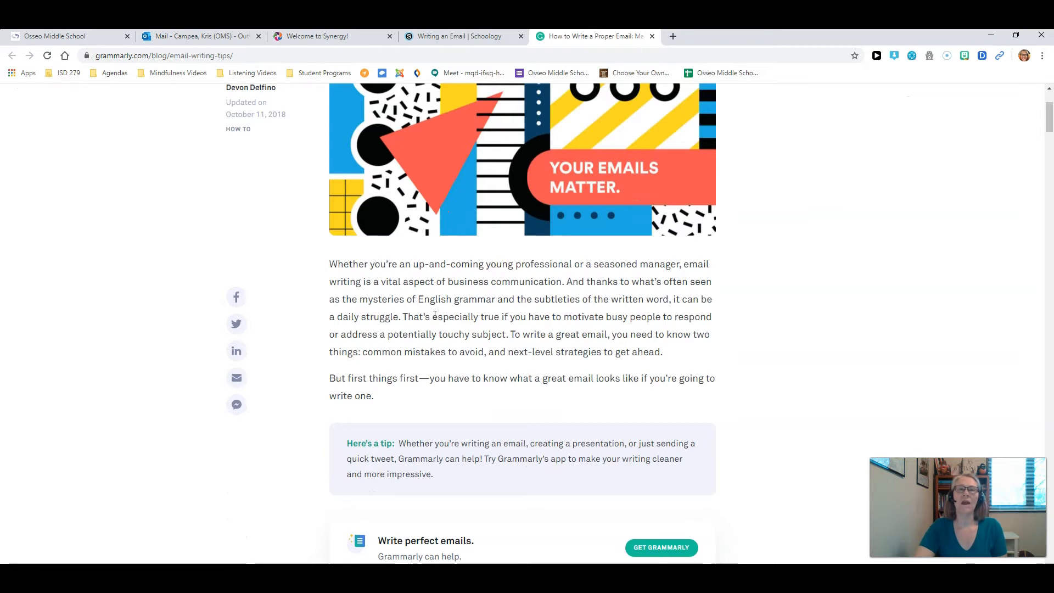
{"action": "scroll", "scroll_direction": "down", "scroll_amount": 3}
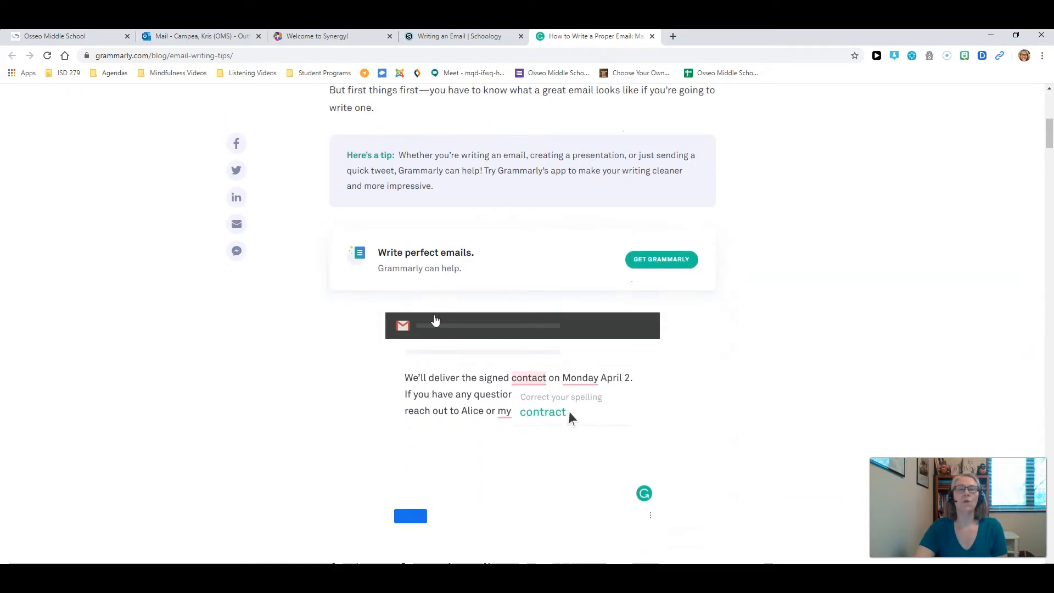
{"action": "scroll", "scroll_direction": "down", "scroll_amount": 3}
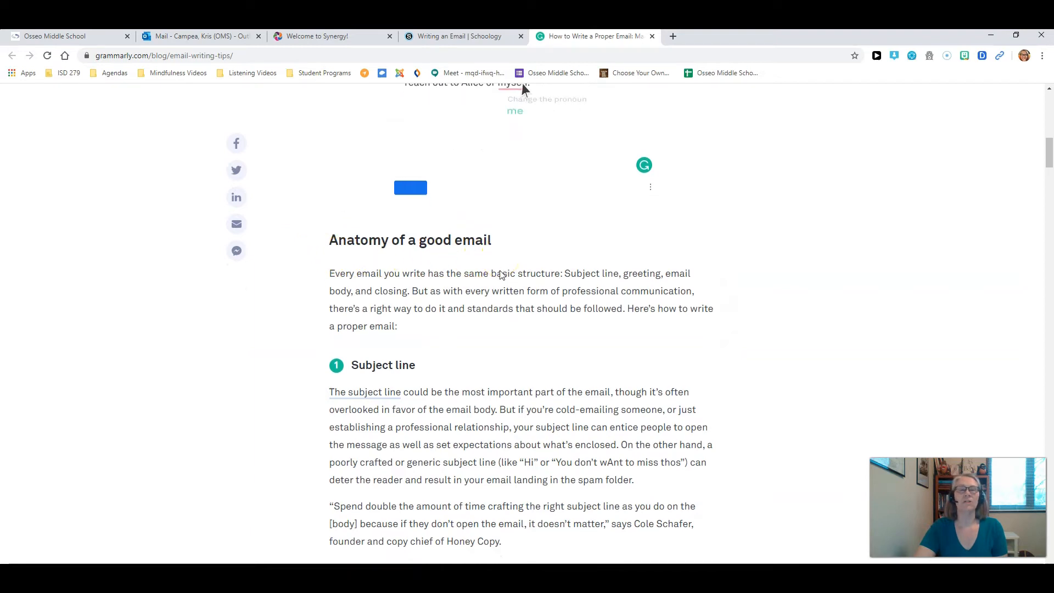
{"action": "scroll", "scroll_direction": "down", "scroll_amount": 3}
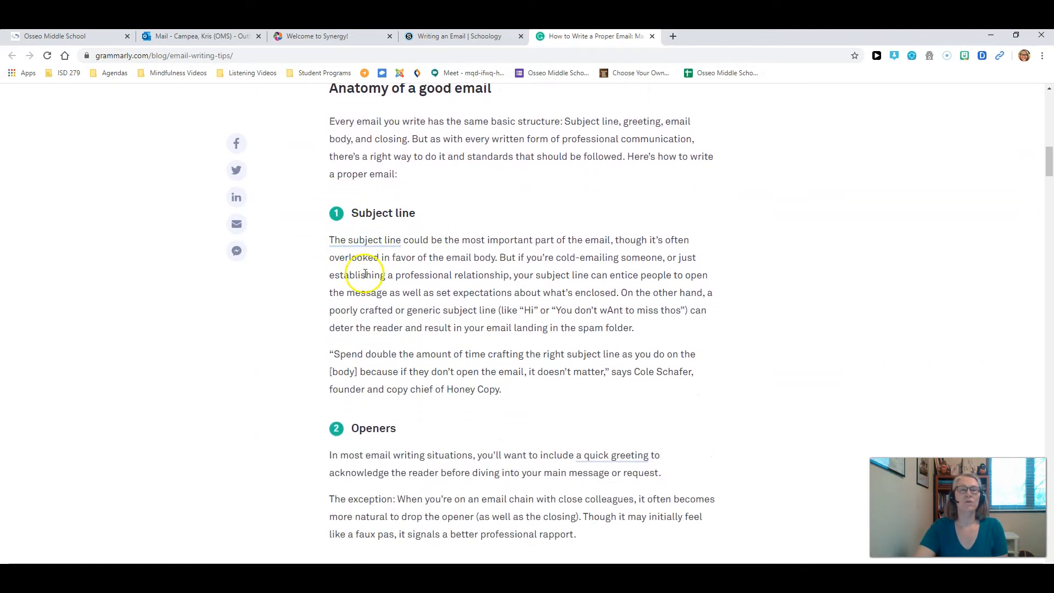
{"action": "scroll", "scroll_direction": "down", "scroll_amount": 3}
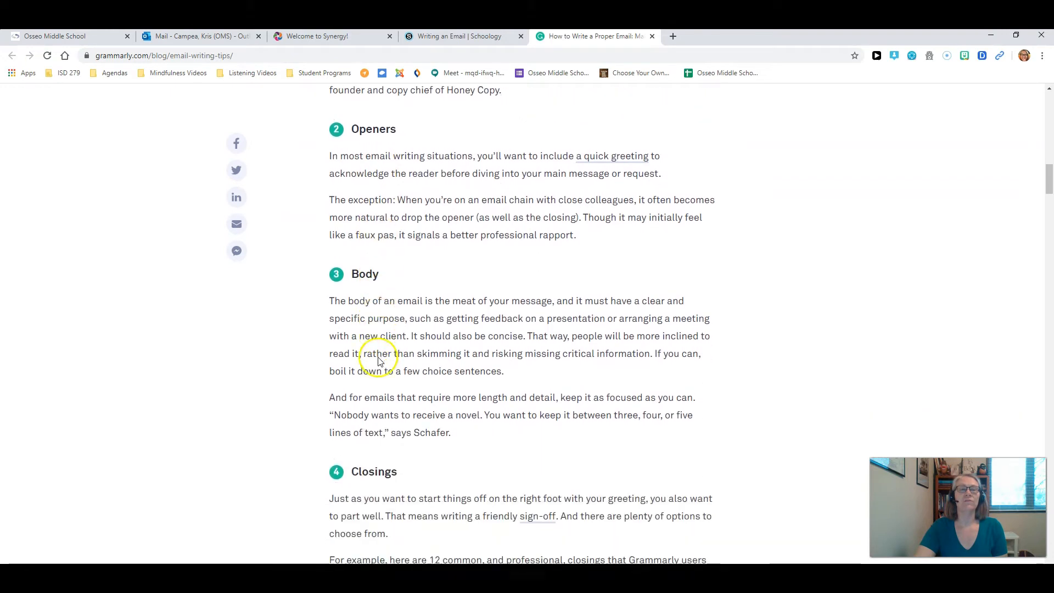
{"action": "scroll", "scroll_direction": "down", "scroll_amount": 3}
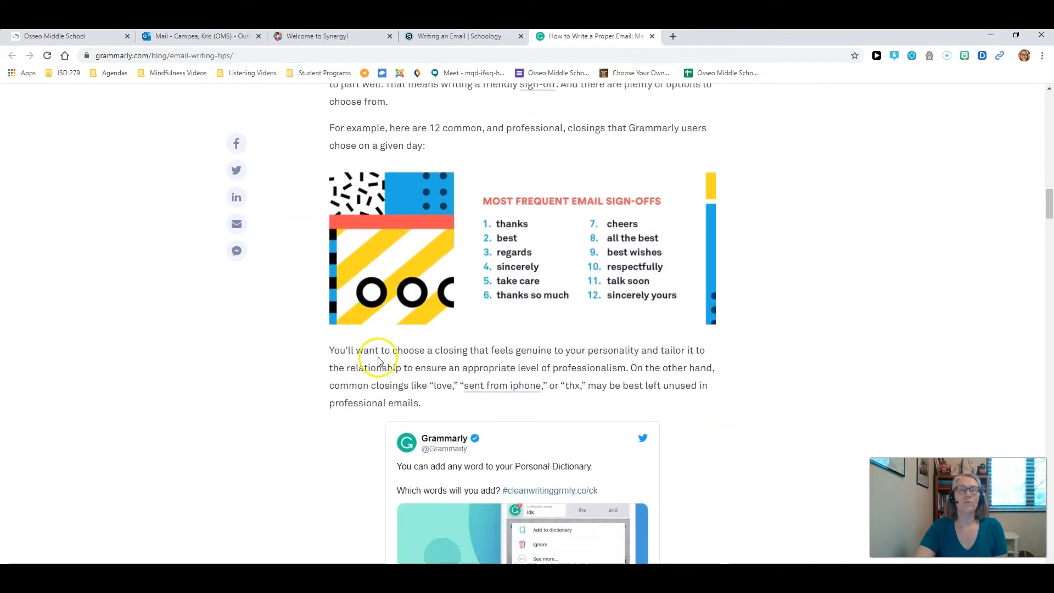
{"action": "scroll", "scroll_direction": "down", "scroll_amount": 3}
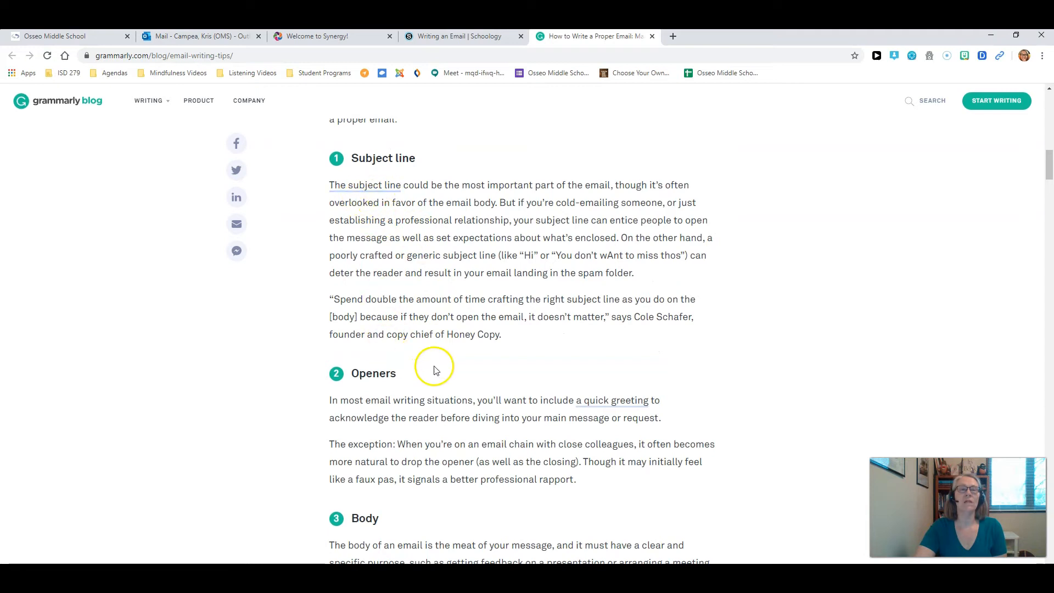
{"action": "scroll", "scroll_direction": "down", "scroll_amount": 3}
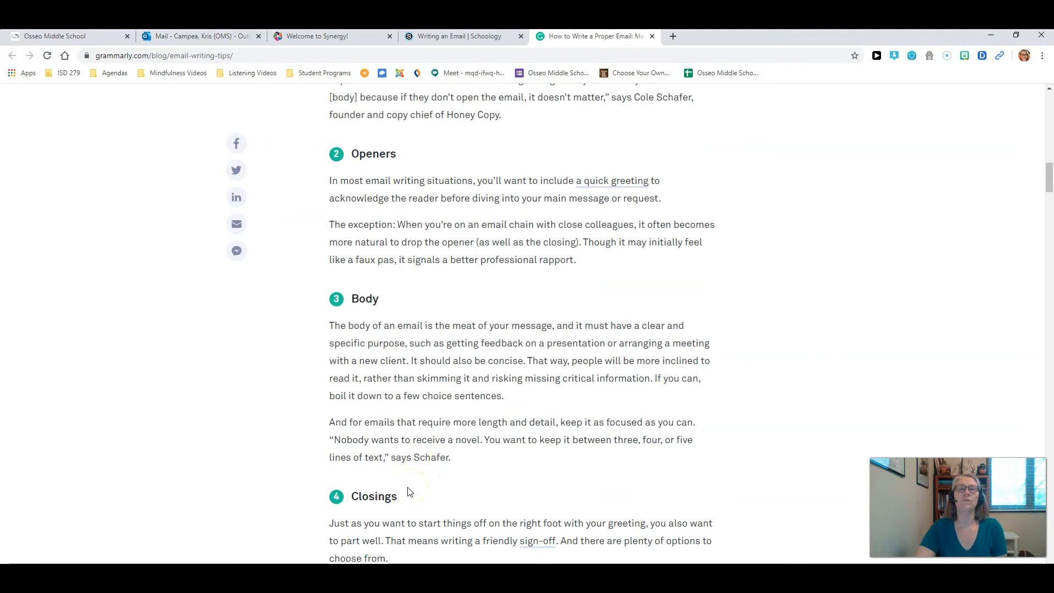
{"action": "left_click", "coordinate": [457, 35]}
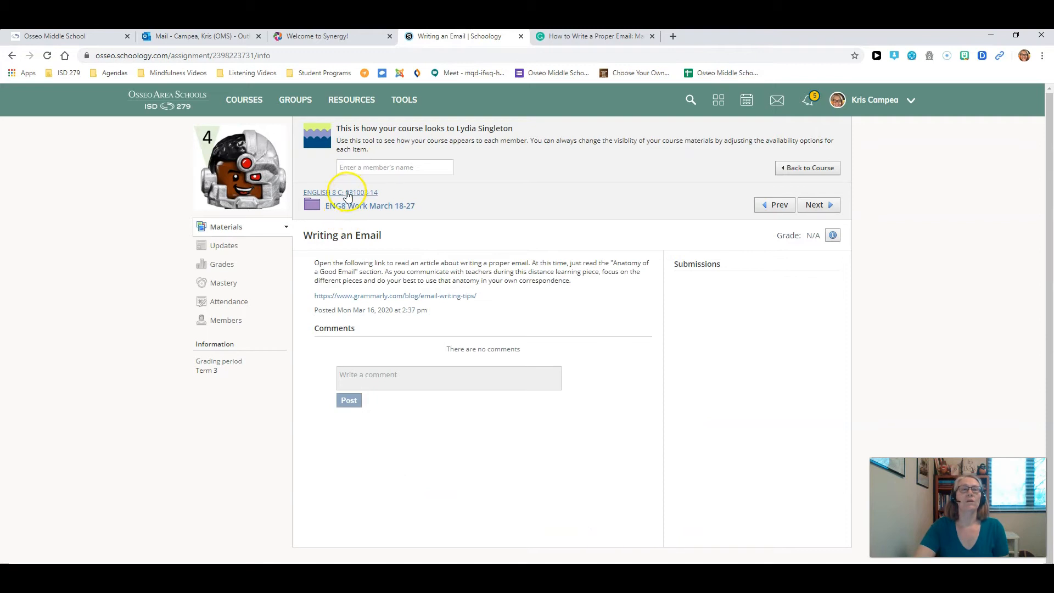
Return to the ENGLISH 8 C materials and open the FlipGrid page.
{"action": "left_click", "coordinate": [347, 196]}
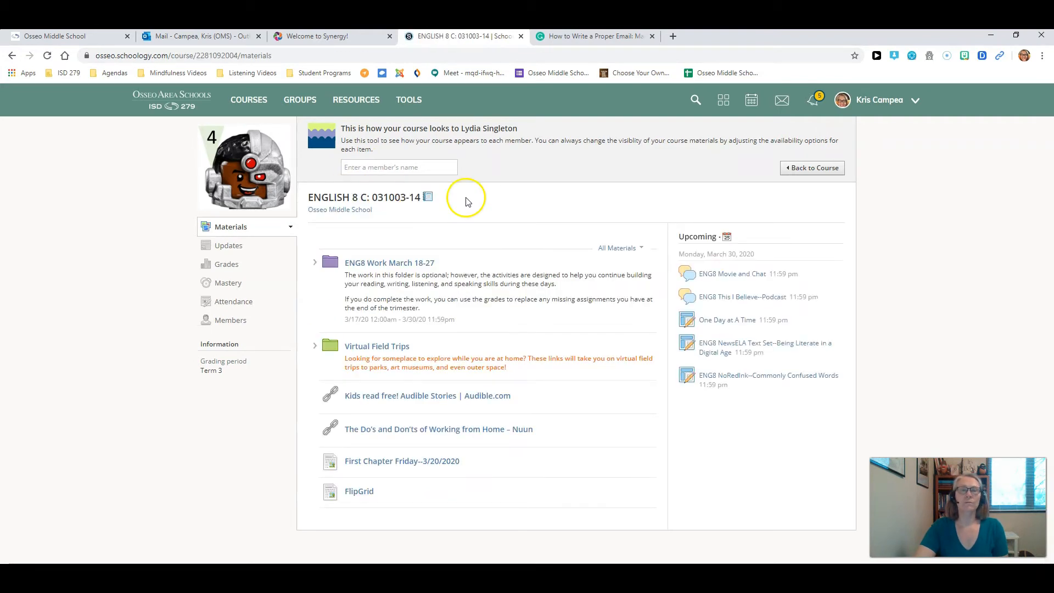
{"action": "mouse_move", "coordinate": [359, 491]}
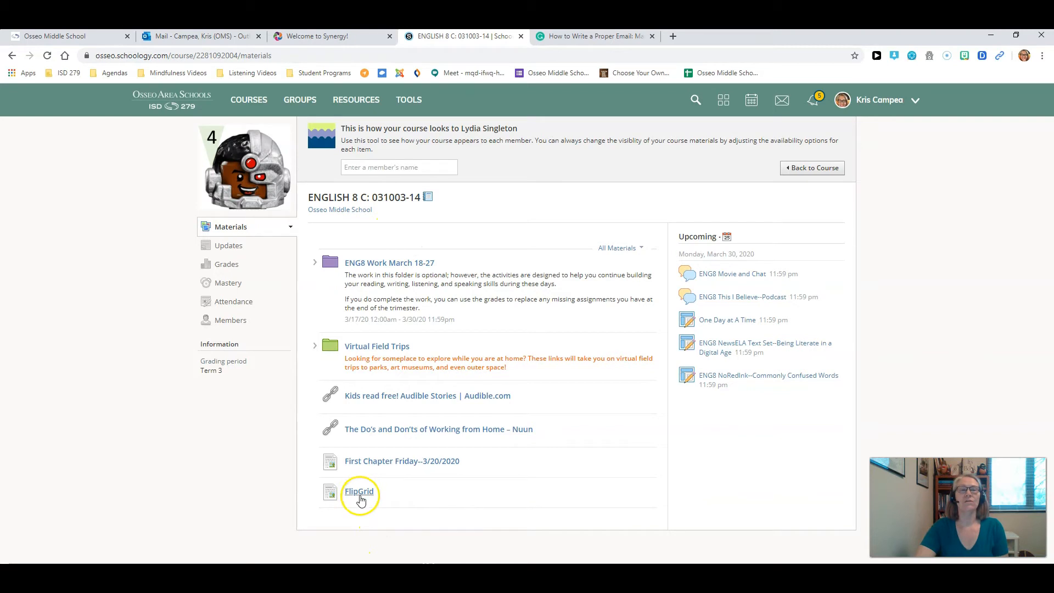
{"action": "left_click", "coordinate": [358, 491]}
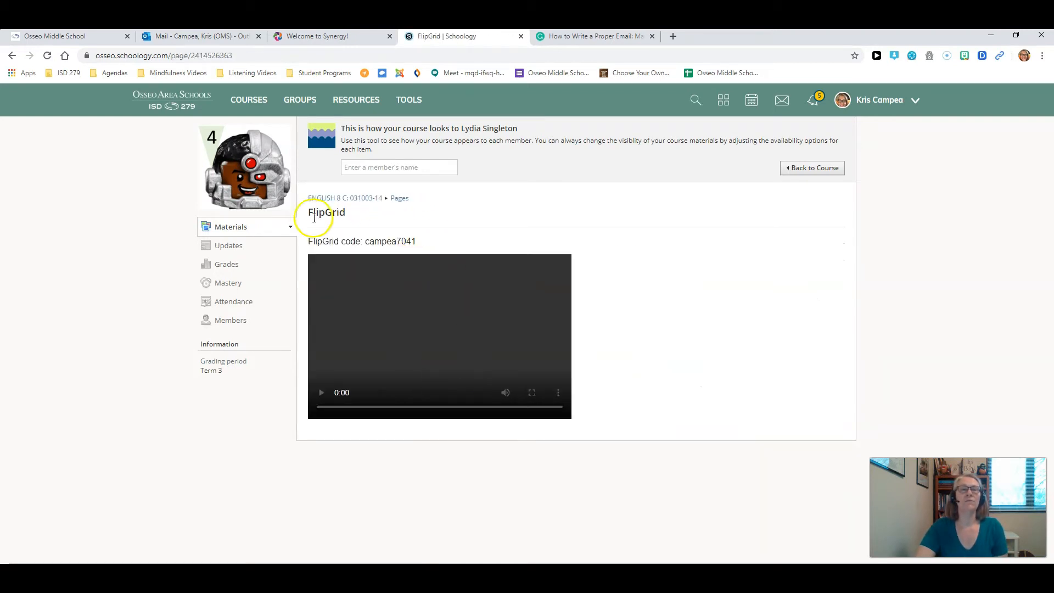
{"action": "mouse_move", "coordinate": [427, 296]}
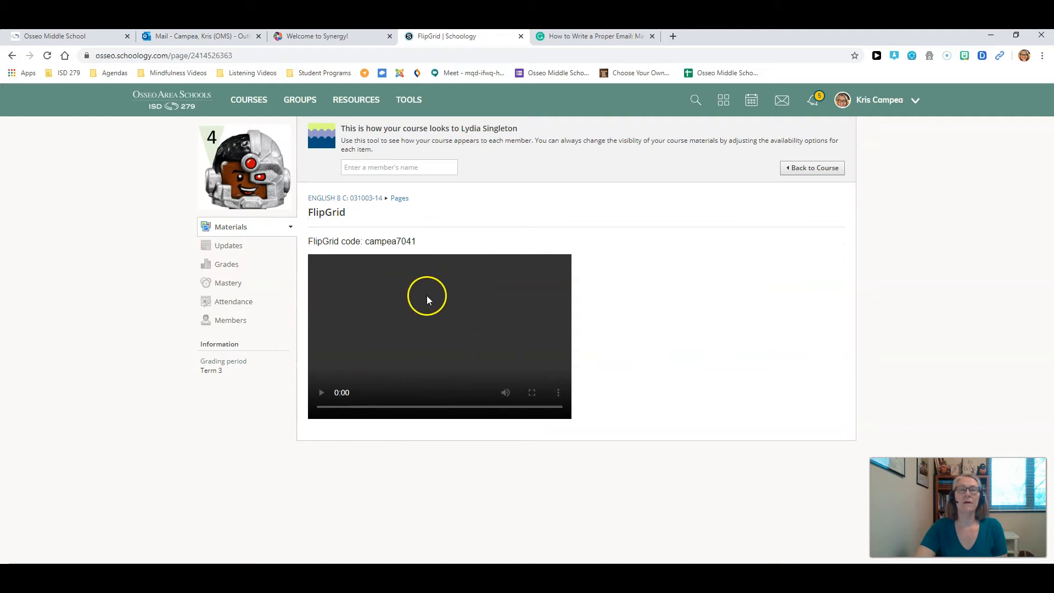
{"action": "mouse_move", "coordinate": [410, 289]}
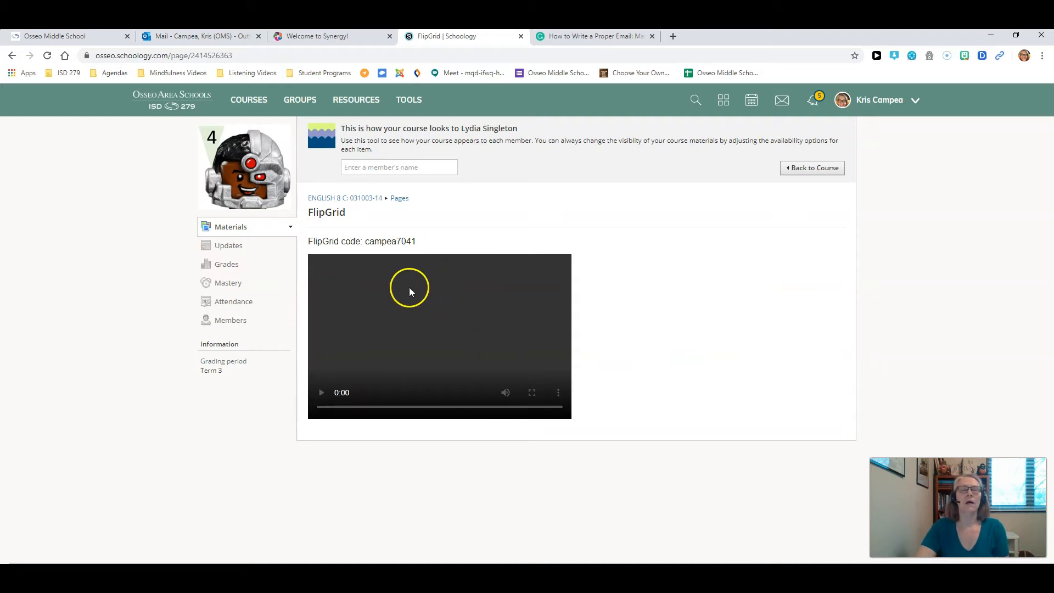
{"action": "mouse_move", "coordinate": [557, 318]}
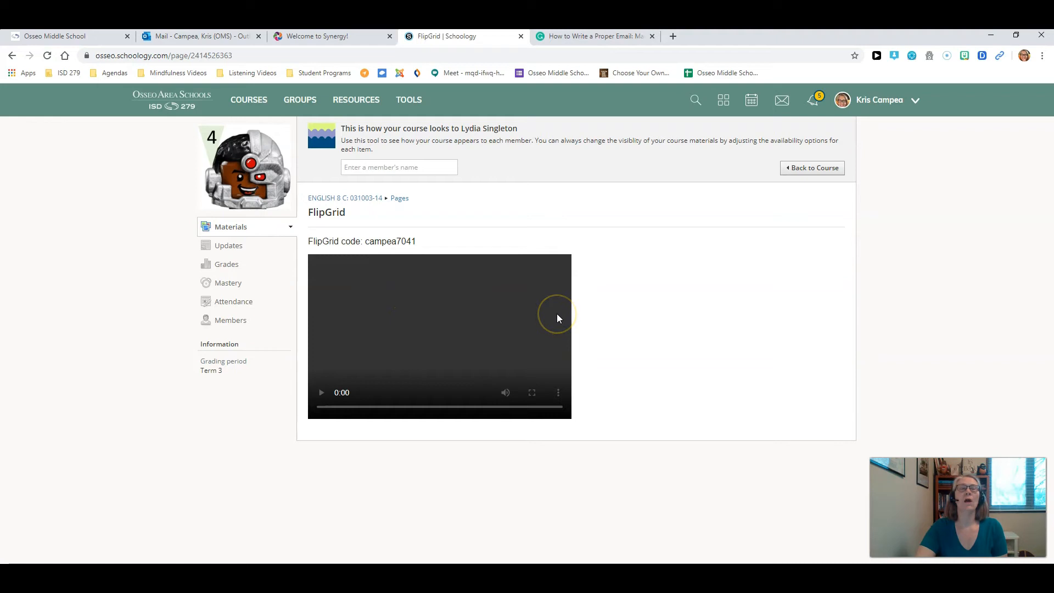
{"action": "mouse_move", "coordinate": [558, 318]}
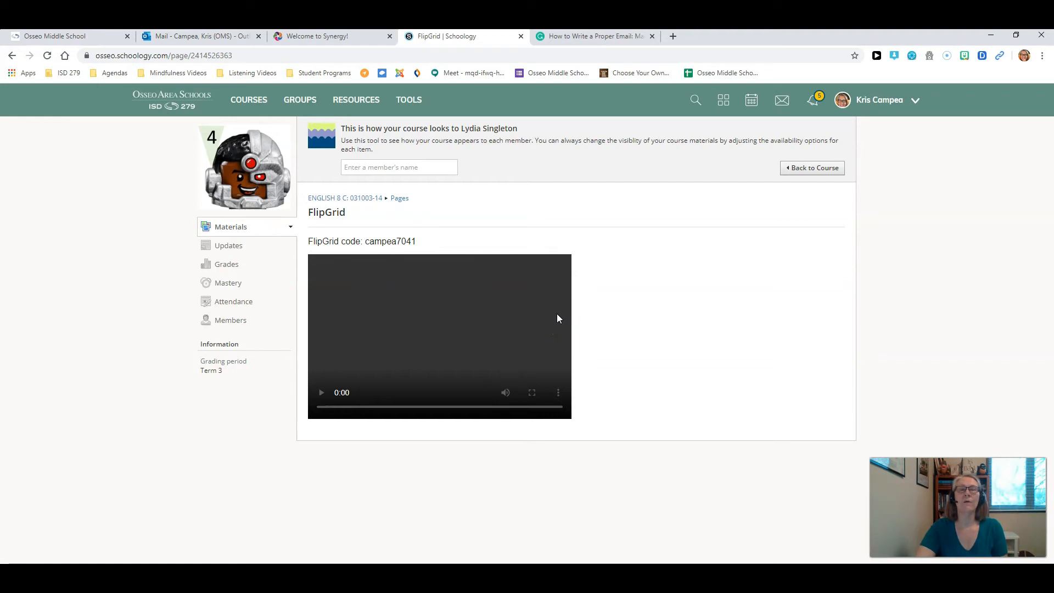